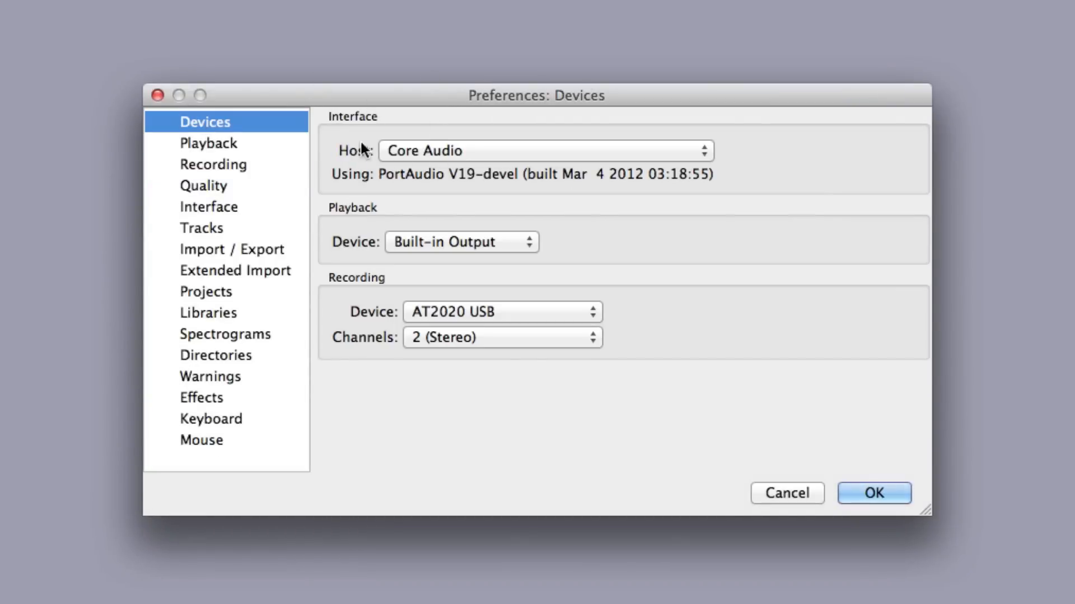
mouse_move(400, 67)
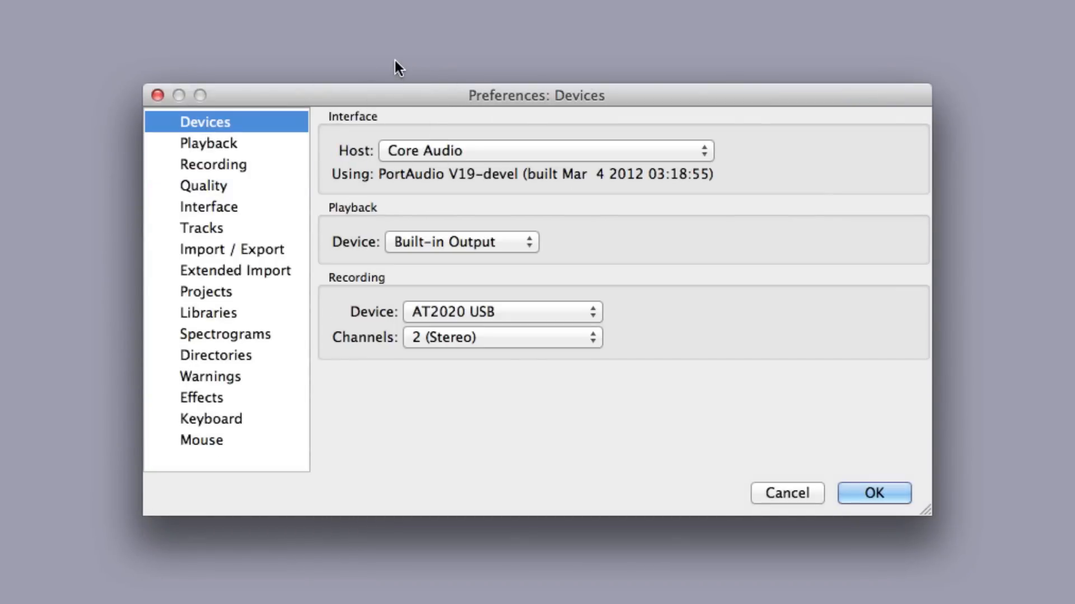
mouse_move(458, 200)
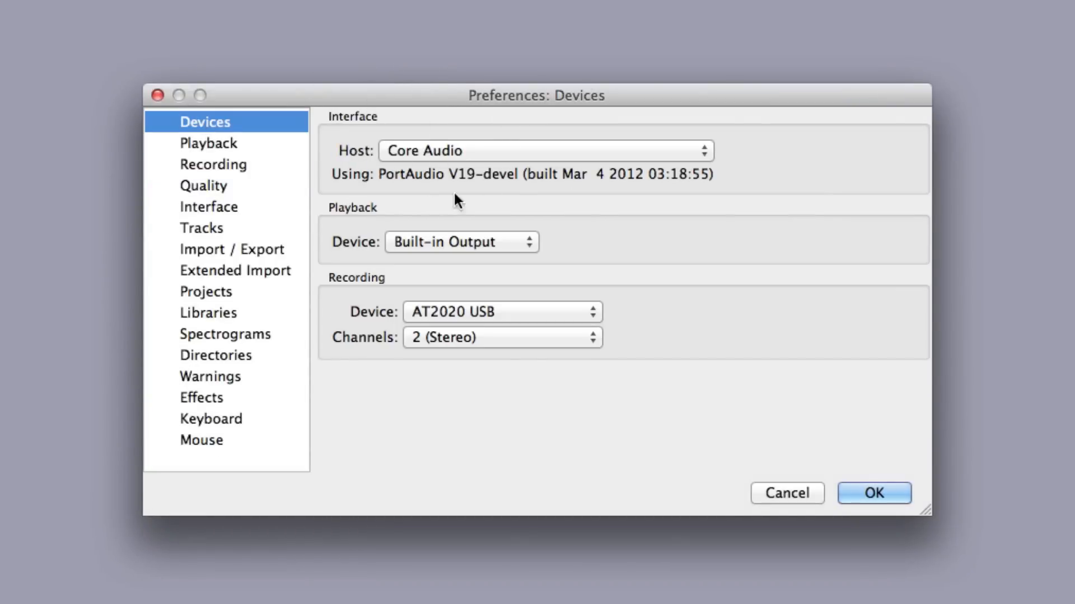
mouse_move(390, 249)
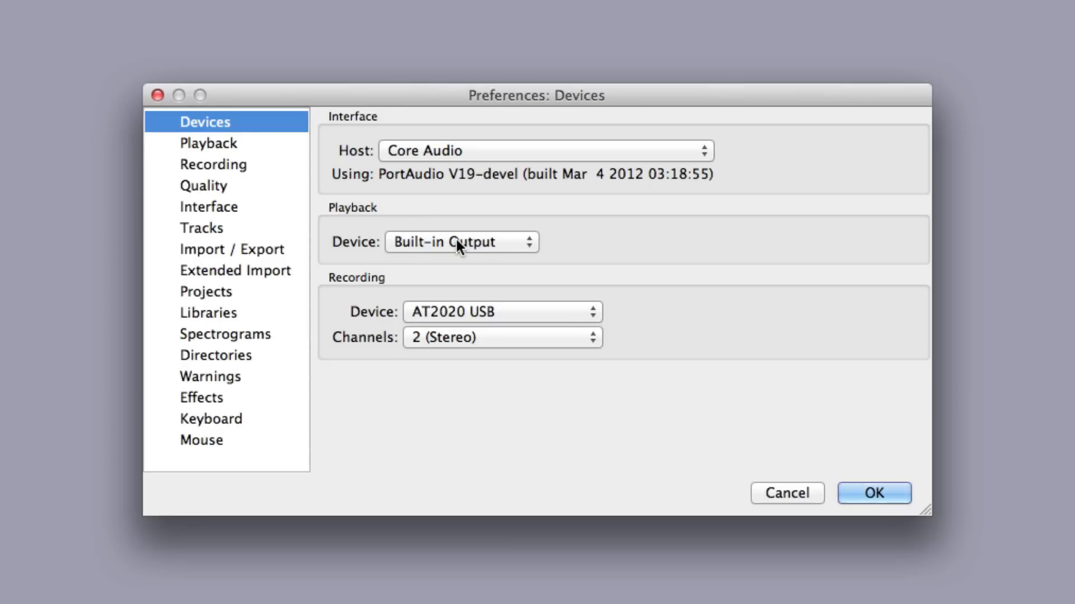
mouse_move(368, 323)
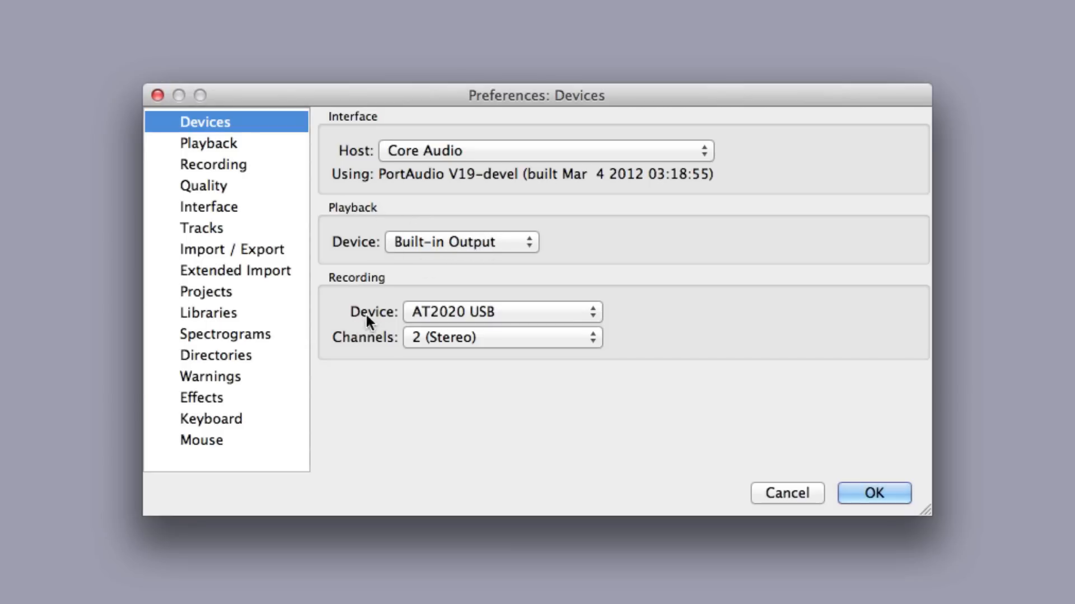
mouse_move(501, 309)
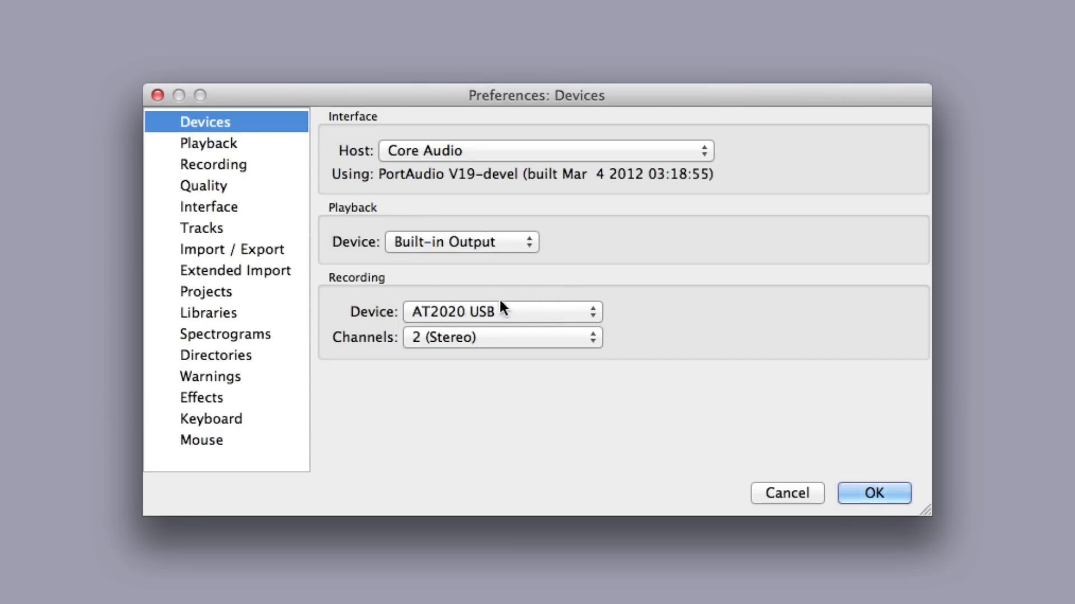
mouse_move(633, 254)
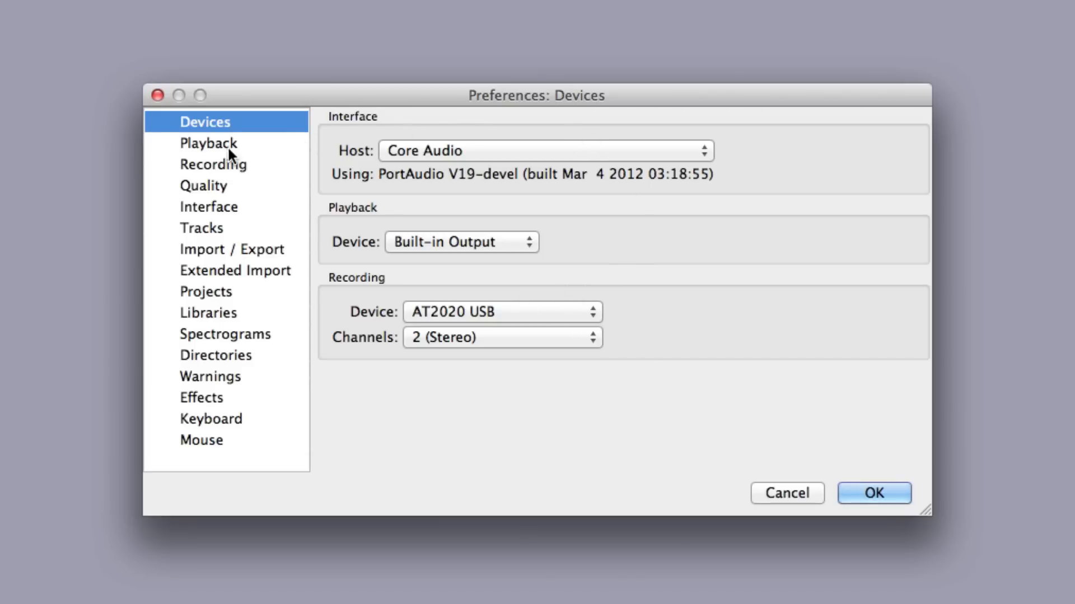
Step: Enable Software Playthrough and disable Overdub on the Recording preferences page, then apply with OK
click(213, 165)
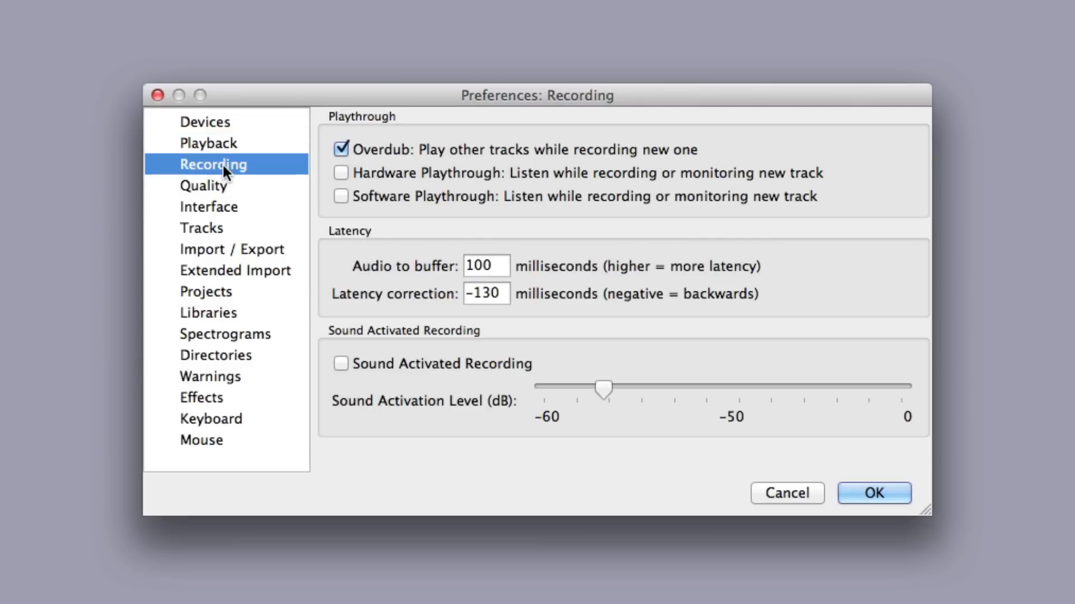
mouse_move(398, 123)
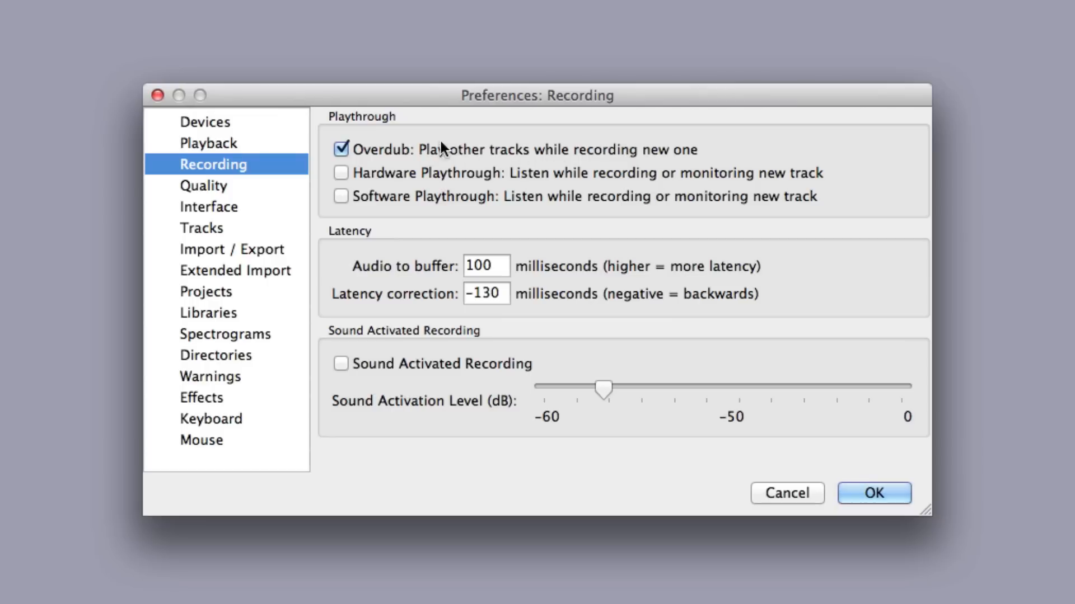
click(342, 197)
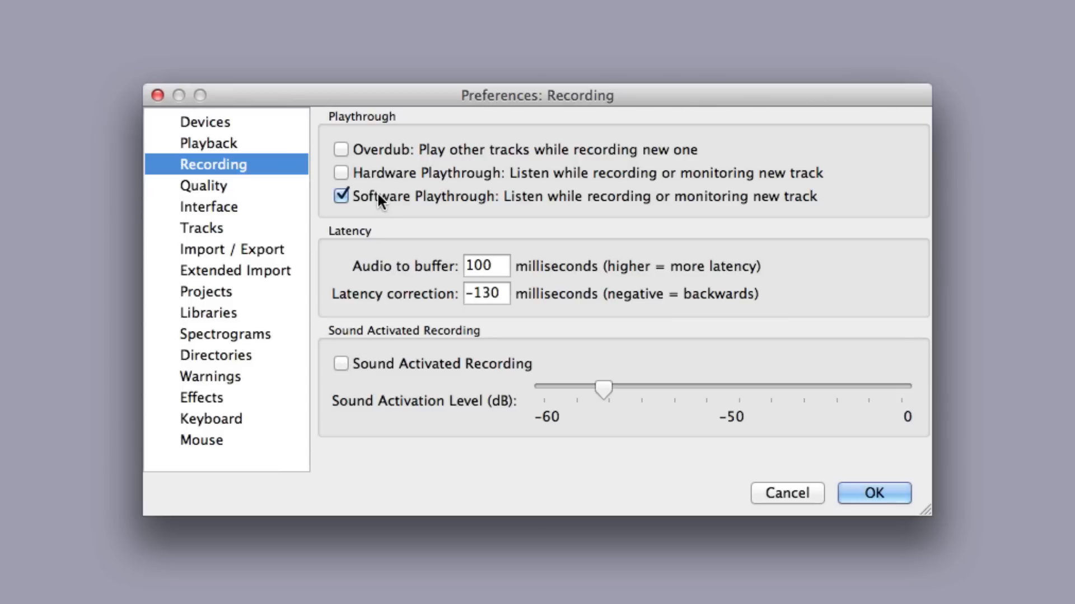
mouse_move(912, 488)
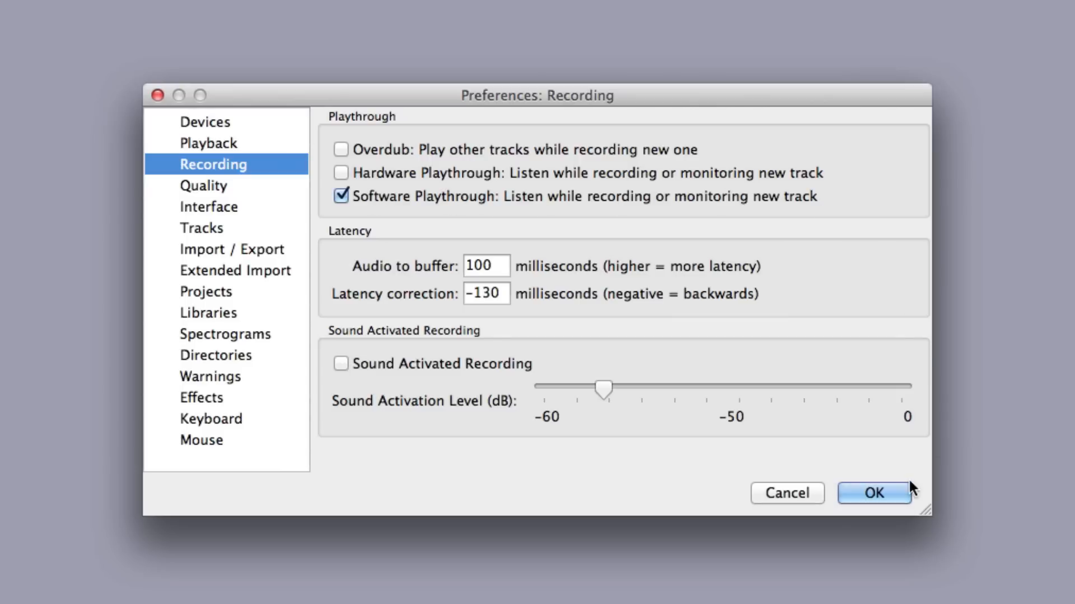
click(872, 493)
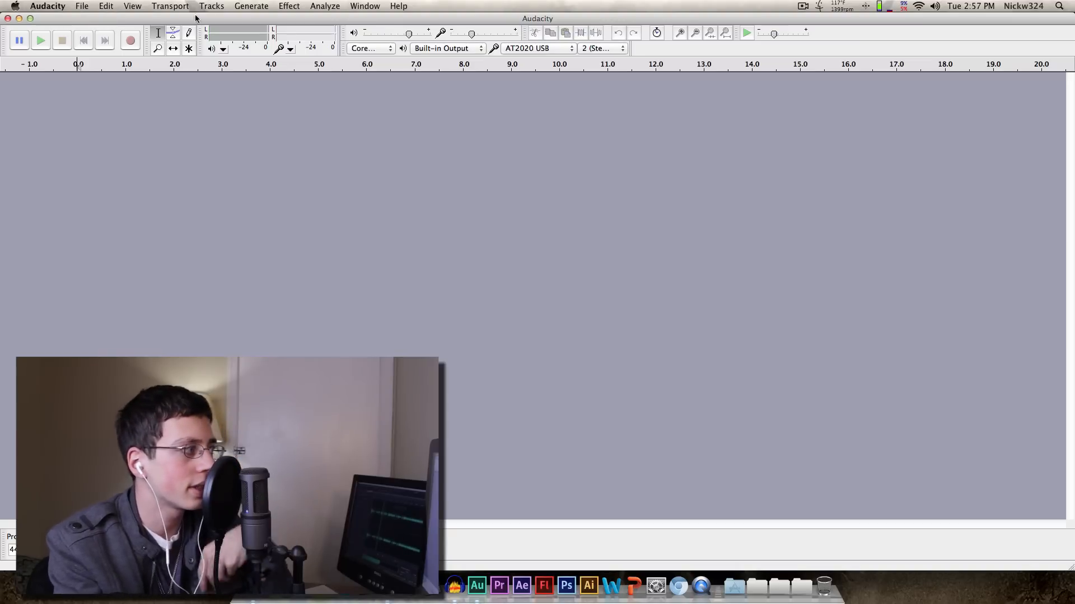
Step: Record a short stereo take from the microphone into a new track, then stop
click(130, 40)
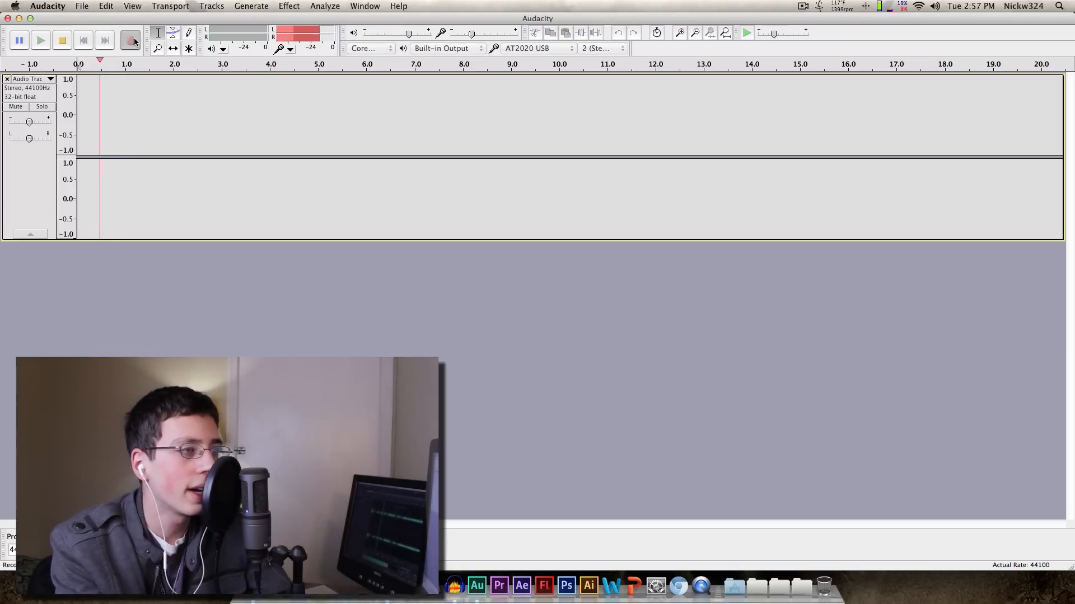
click(130, 40)
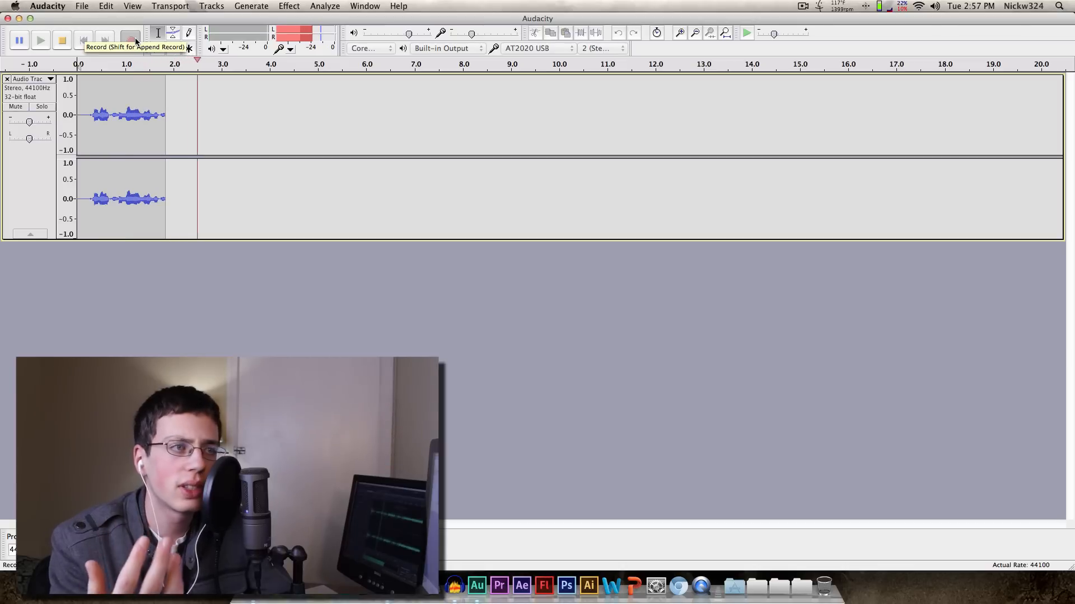